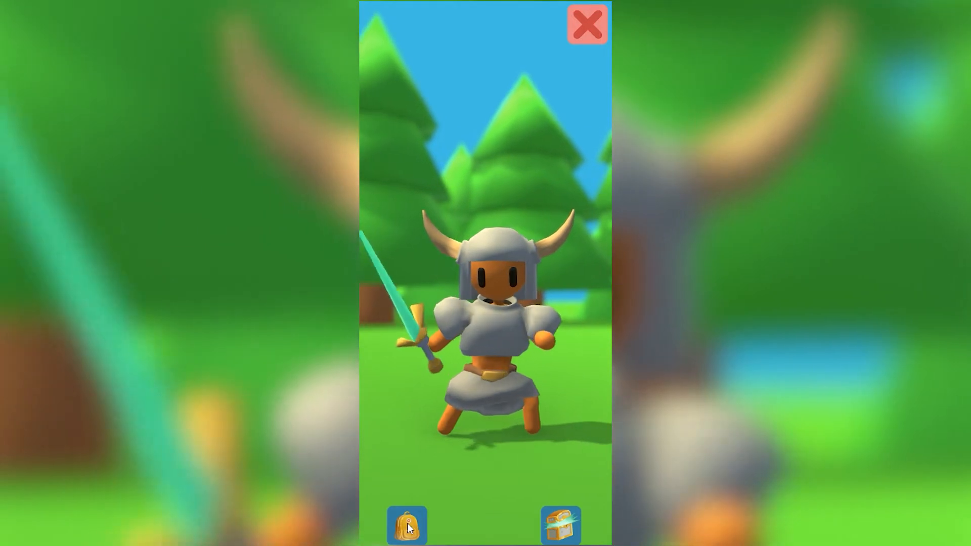
Activate the booster from the knight's inventory so it bursts with glowing energy, then leave the inventory.
left_click(407, 525)
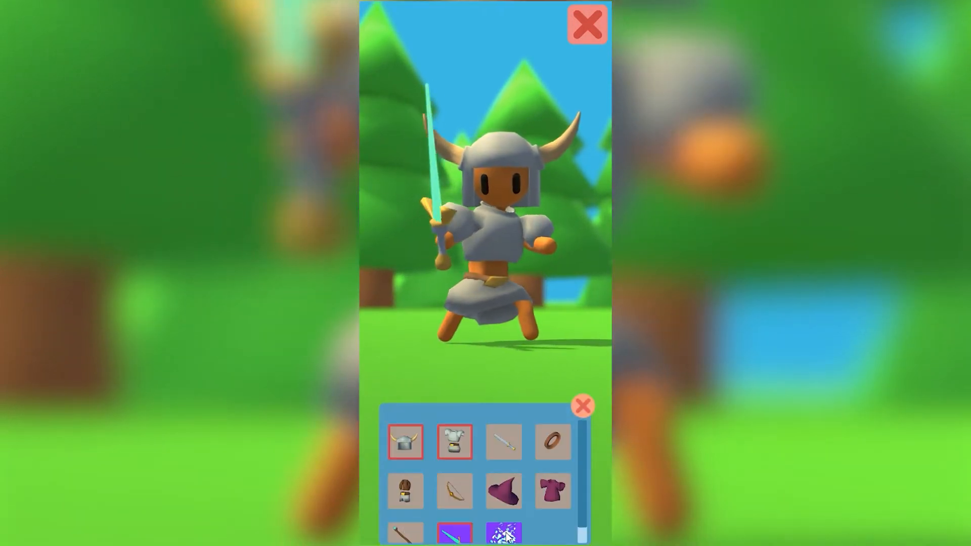
left_click(583, 406)
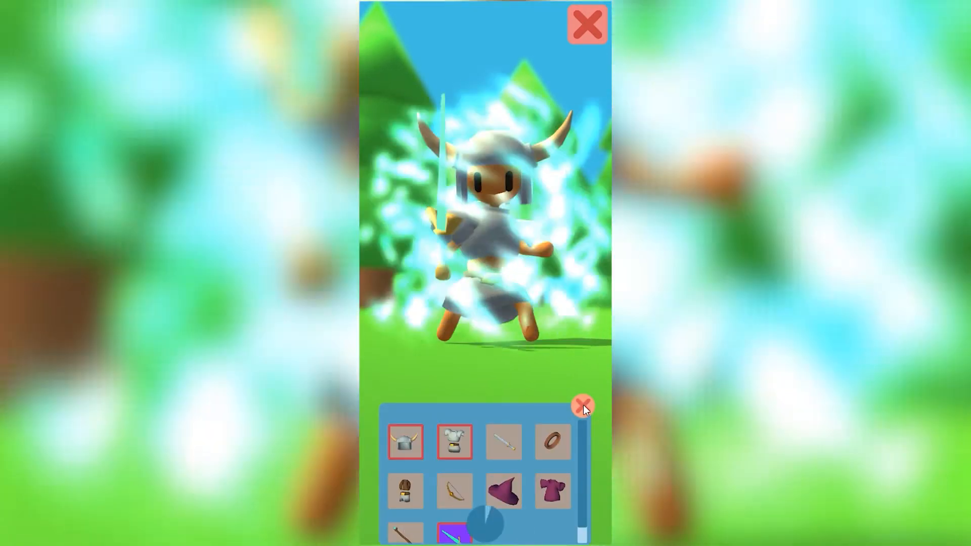
left_click(583, 406)
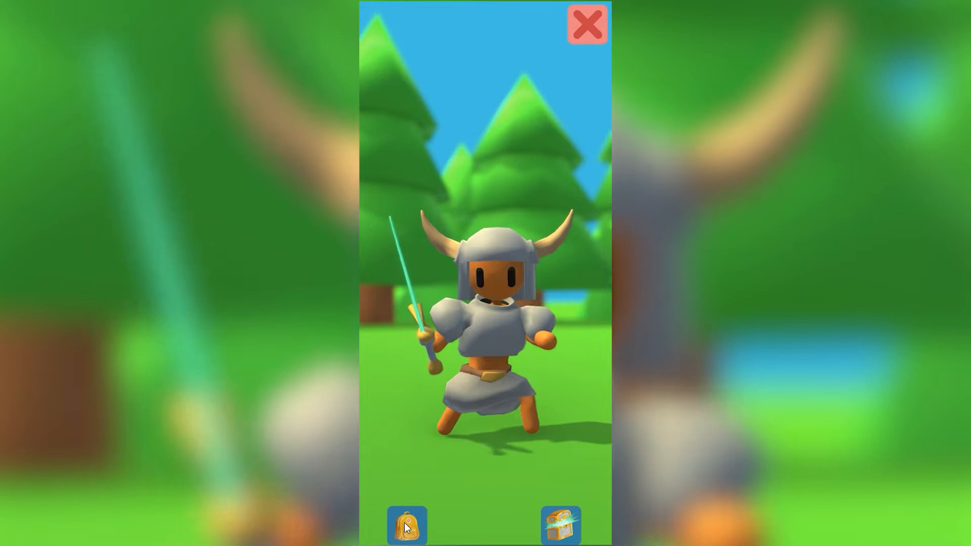
left_click(586, 24)
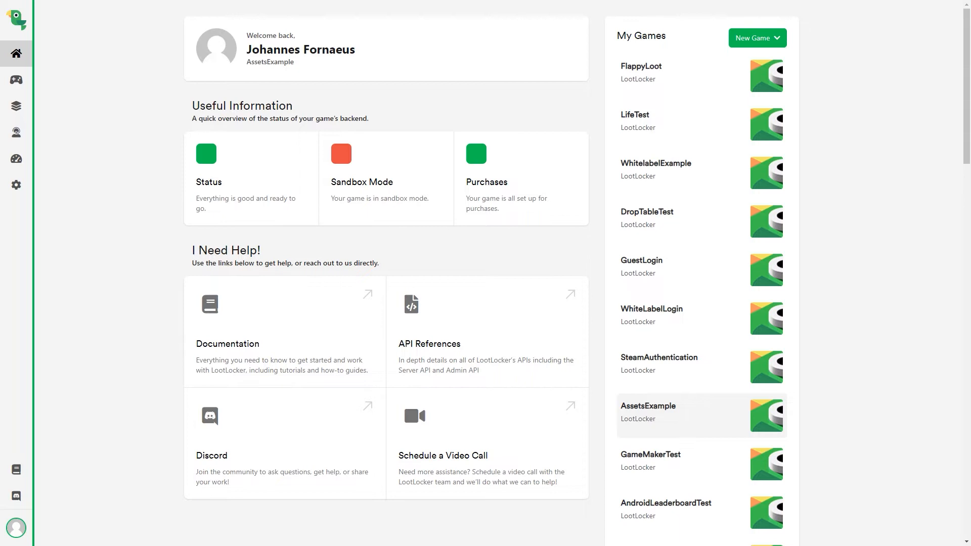
Add a RentalAsset context with Rental Asset complexity under Settings > Contexts, save it, and go to the game's Assets list.
left_click(16, 184)
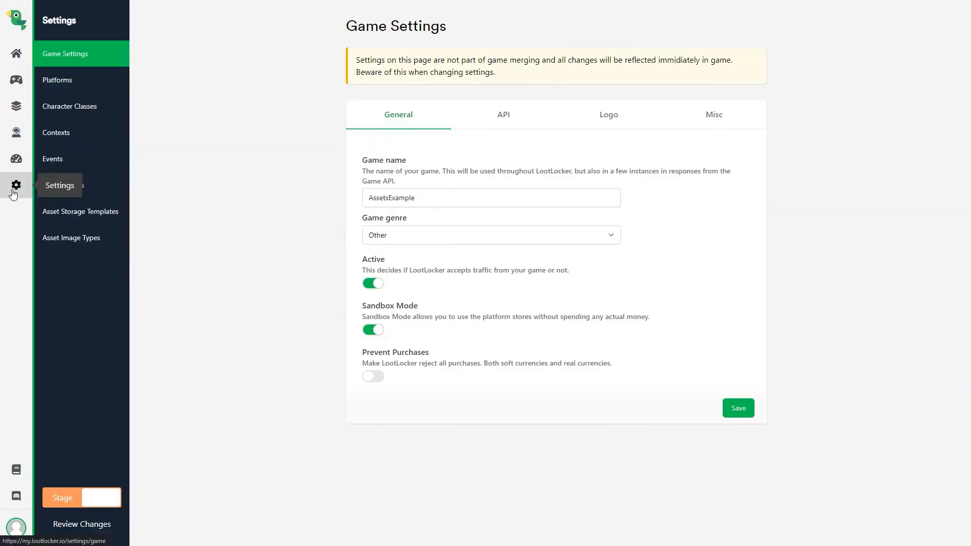
left_click(56, 131)
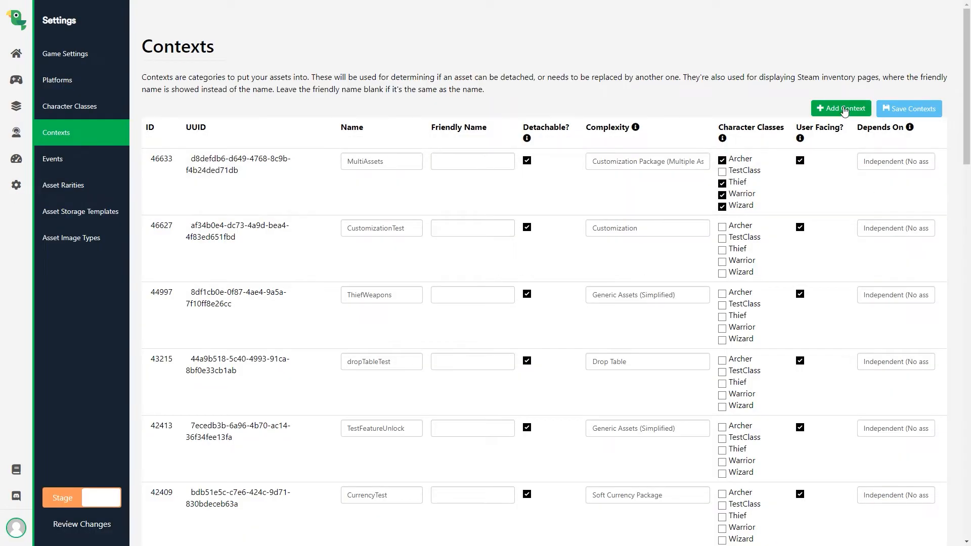
left_click(840, 109)
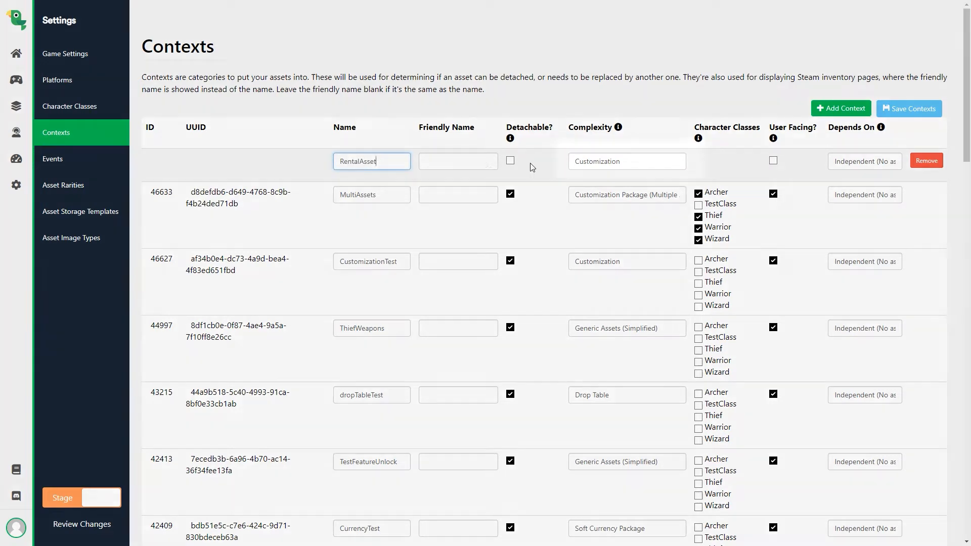
left_click(625, 161)
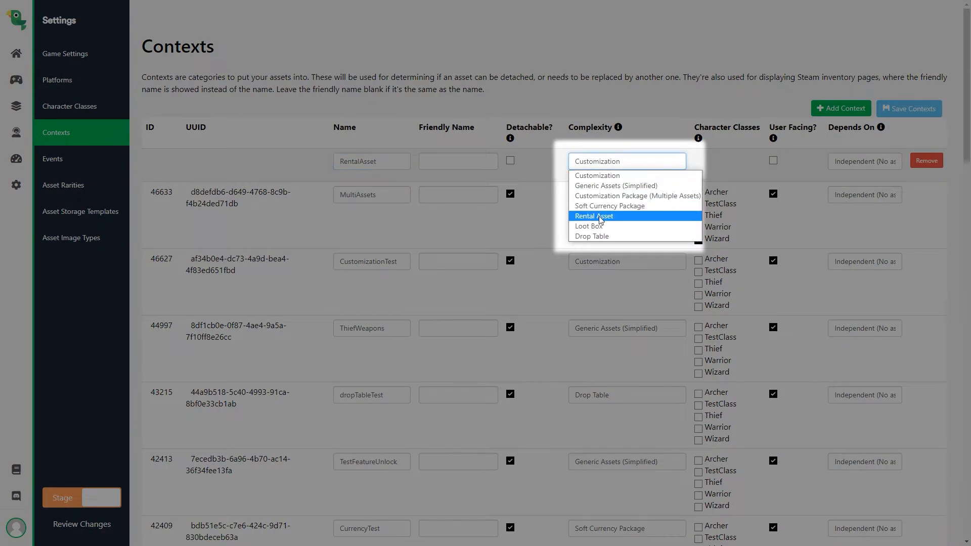
left_click(594, 216)
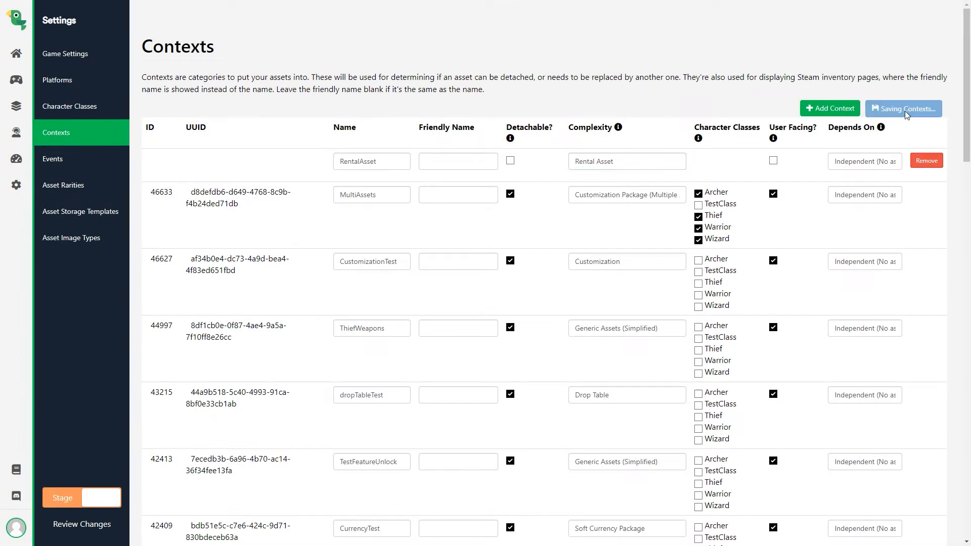
left_click(902, 108)
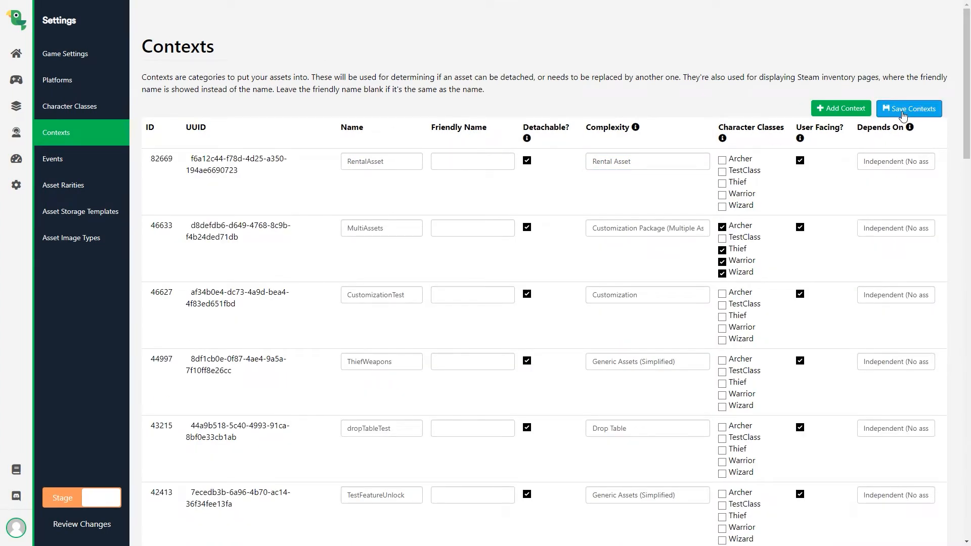
left_click(722, 183)
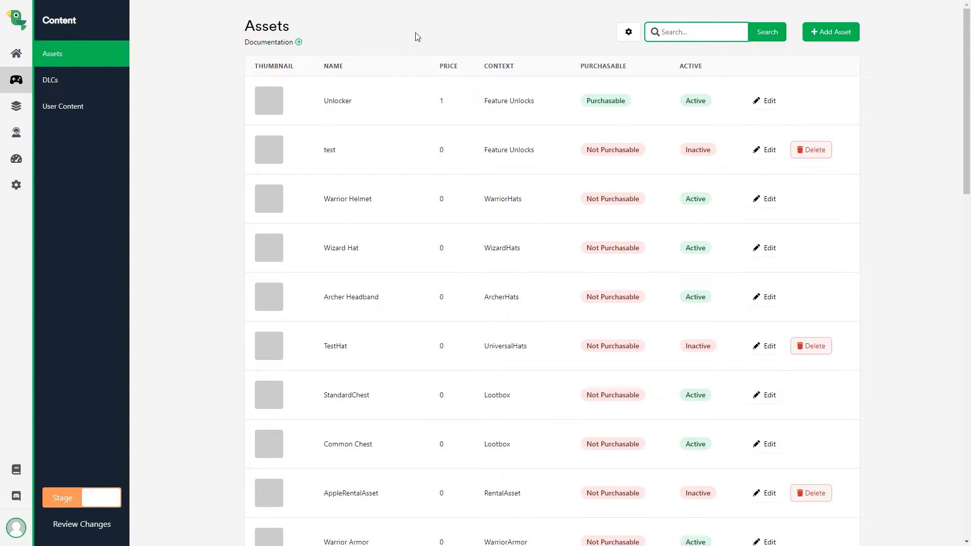
Create the new asset assigned to the RentalAsset context and show its Rental Content section.
type("Re")
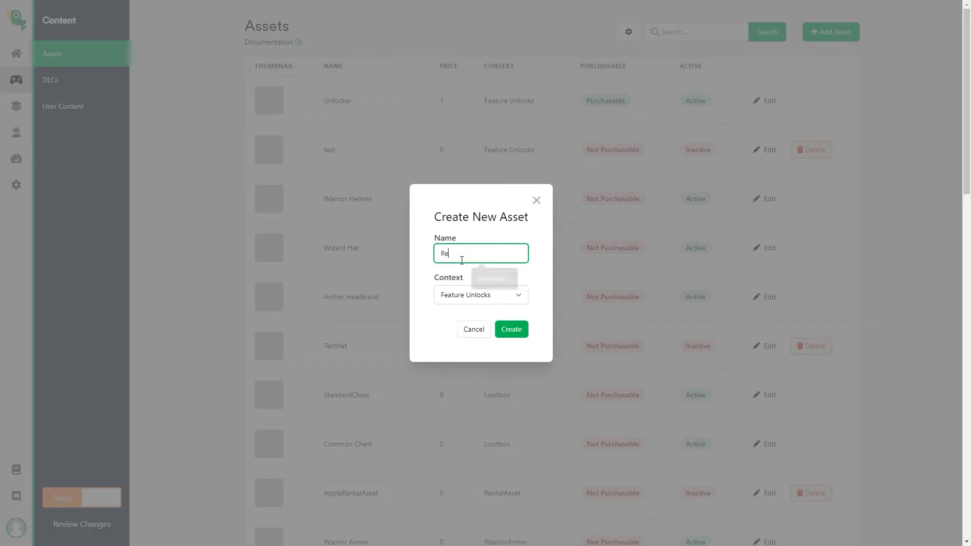
left_click(480, 294)
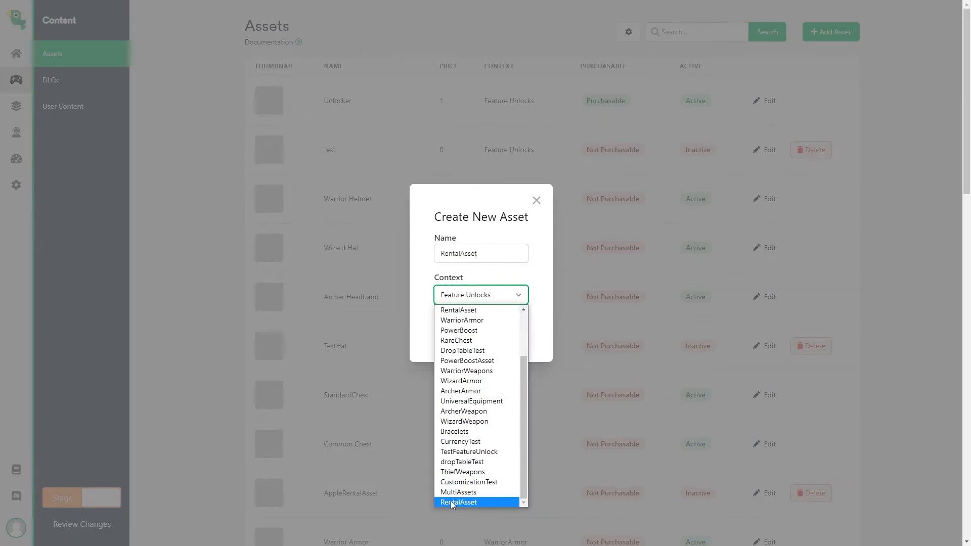
left_click(460, 502)
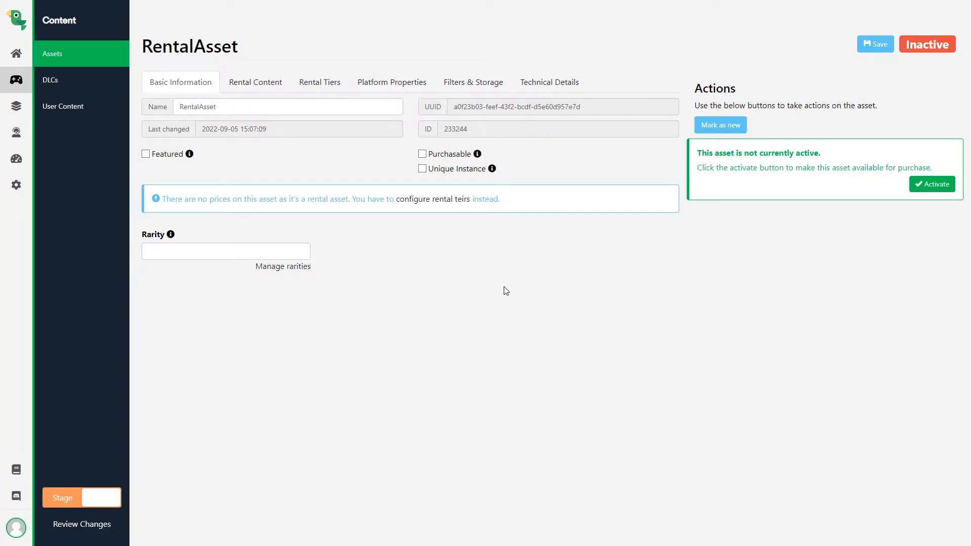
left_click(255, 82)
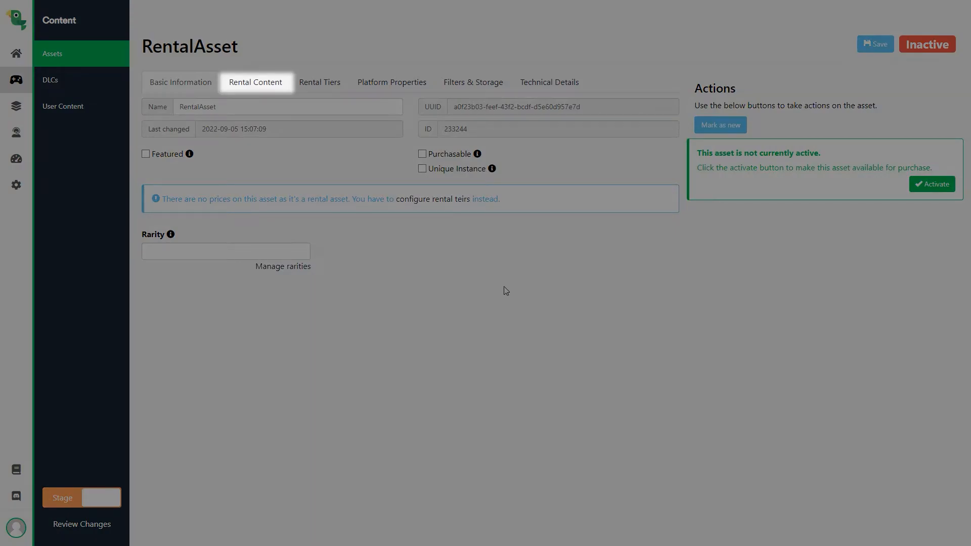
left_click(180, 82)
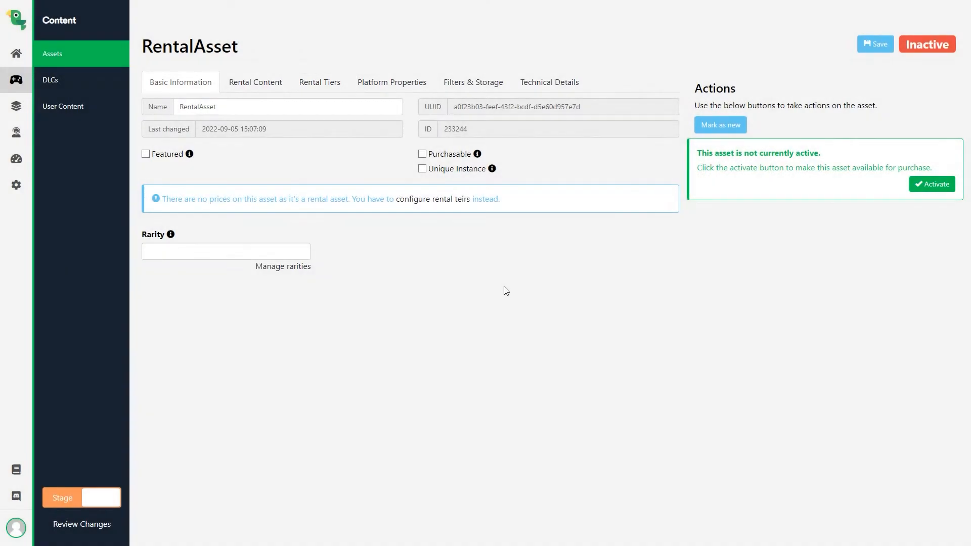
mouse_move(290, 90)
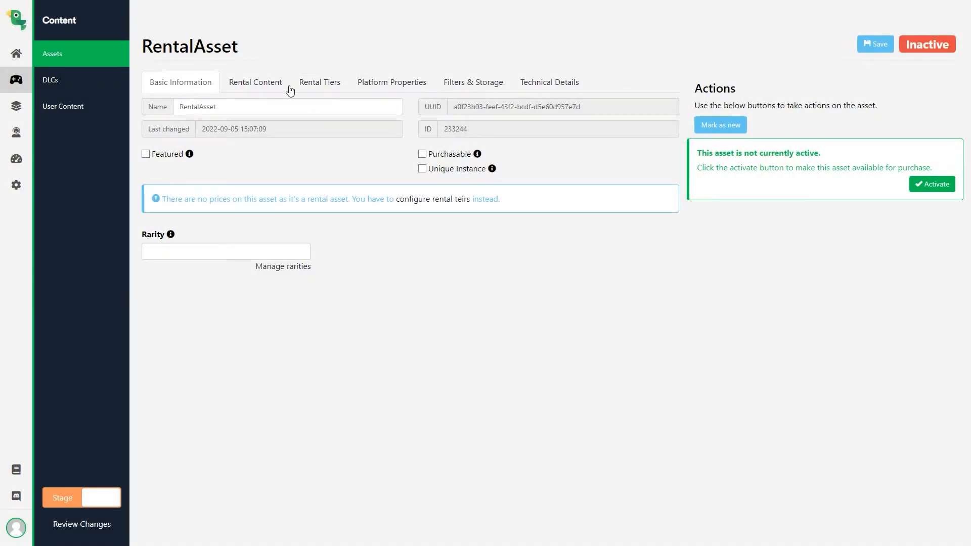
left_click(255, 82)
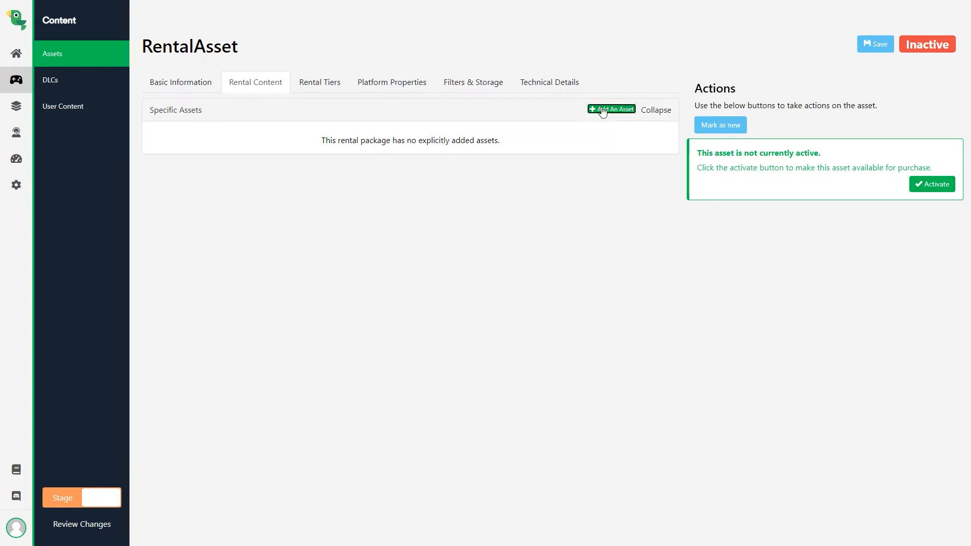
Add Warrior Helmet as the asset's rental content and move on to its Rental Tiers.
left_click(611, 109)
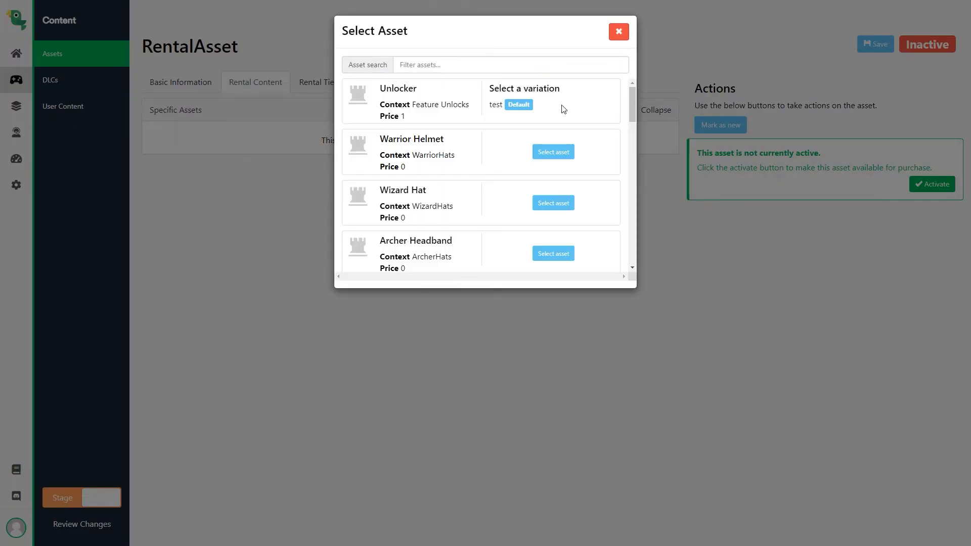
left_click(553, 152)
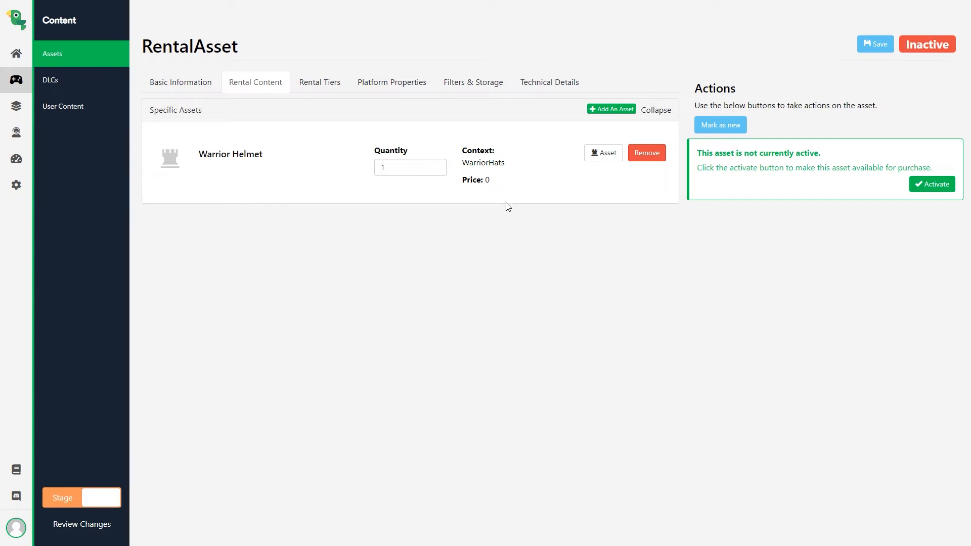
left_click(319, 82)
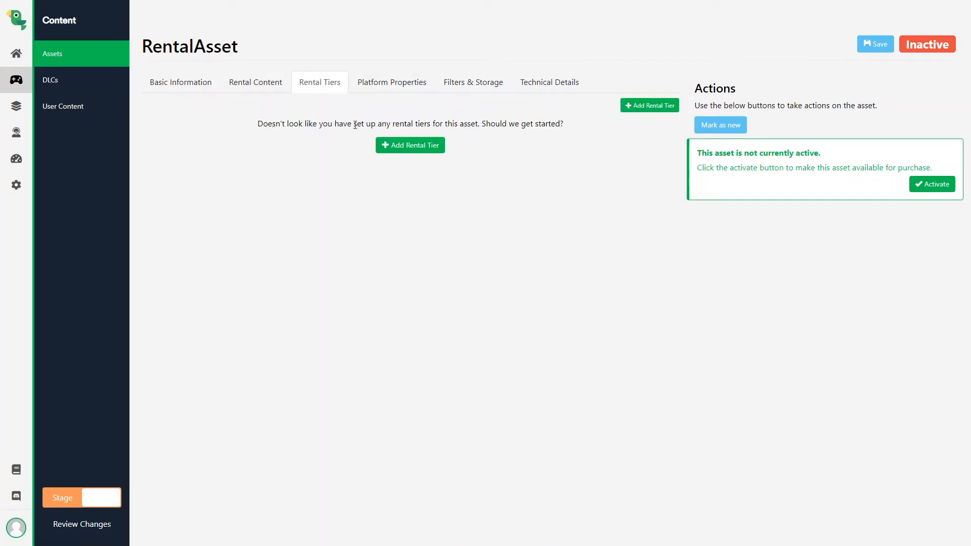
mouse_move(410, 144)
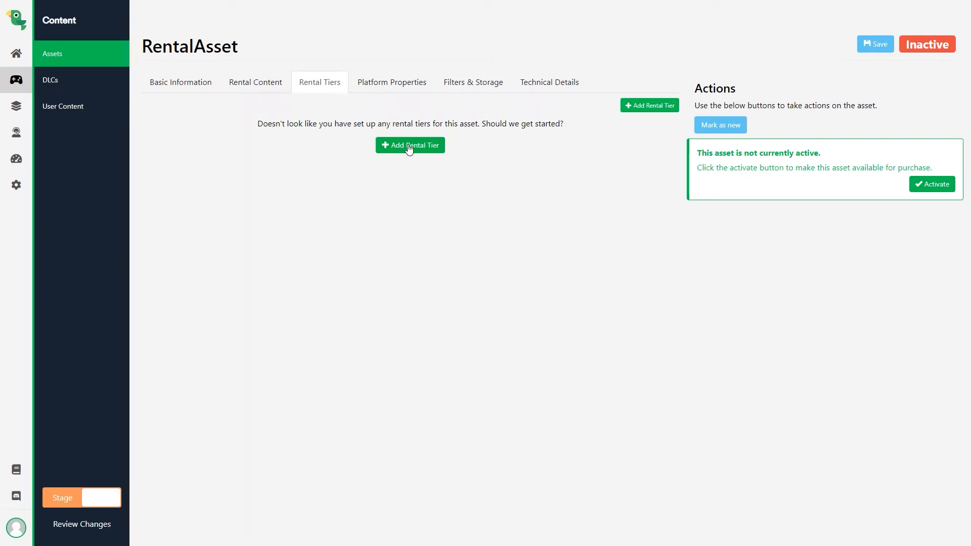
Add rental tiers Level 1 with duration 10 and Level 2 with duration 100, choosing its time unit.
left_click(410, 145)
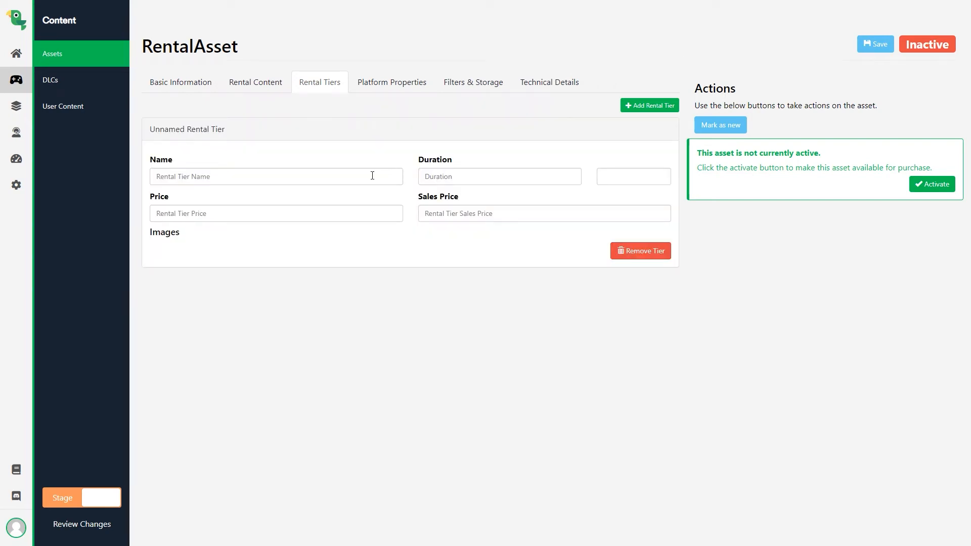
type("Level 1")
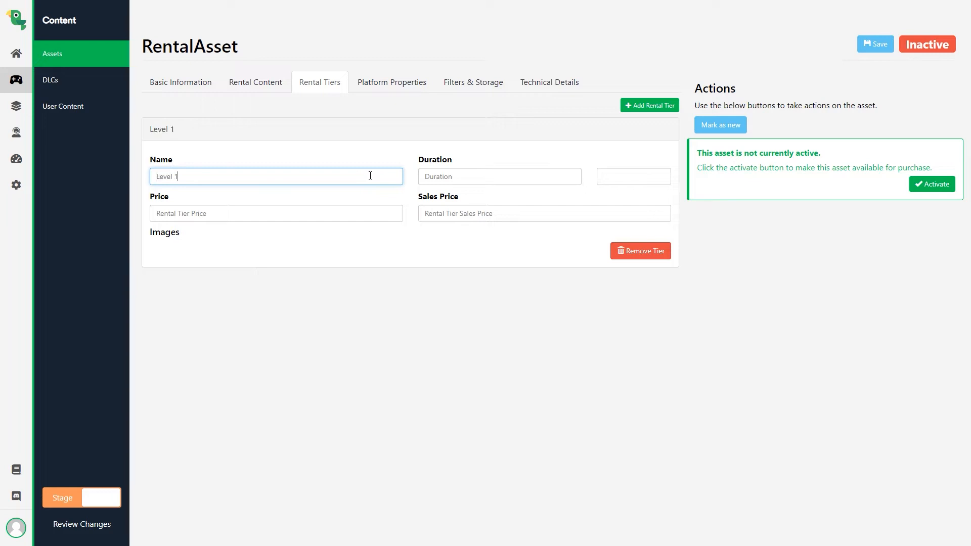
left_click(499, 176)
type("10")
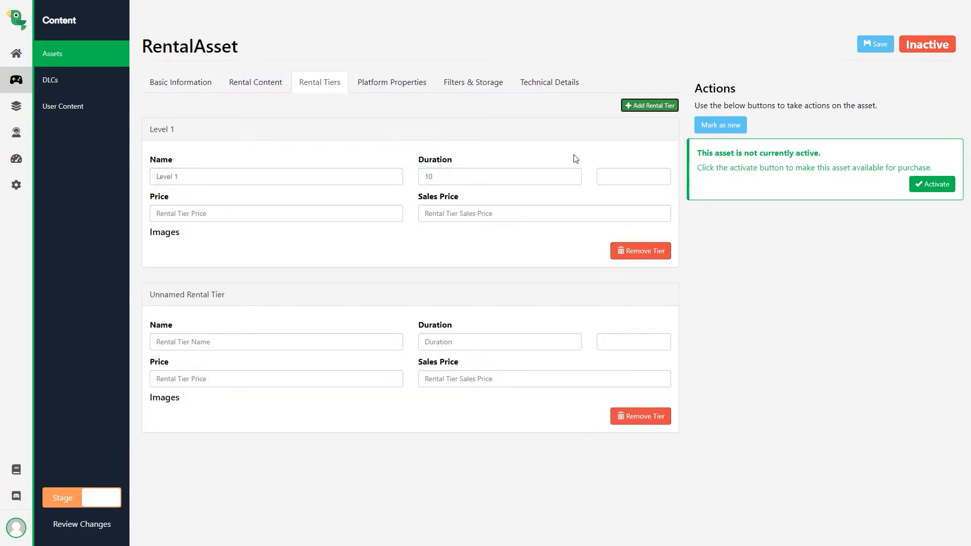
type("Level 2")
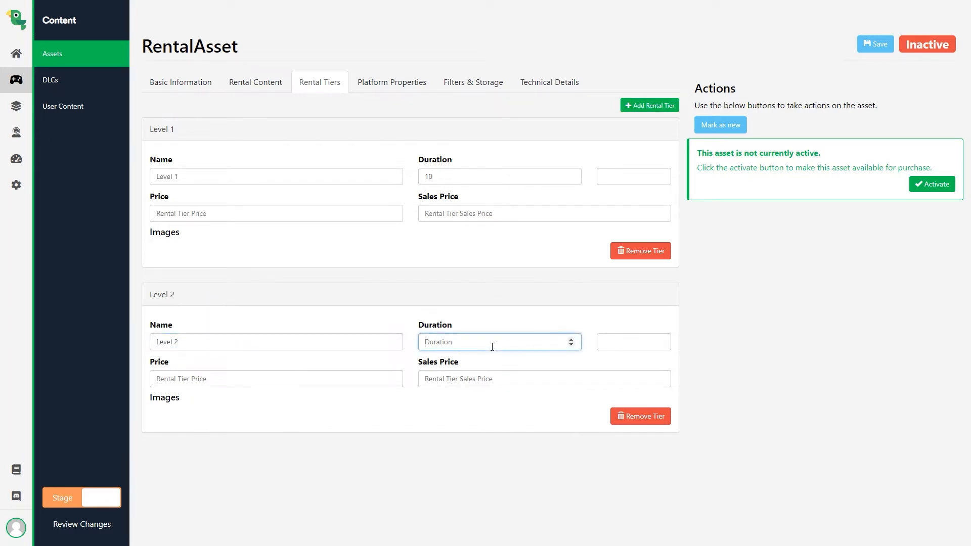
type("100")
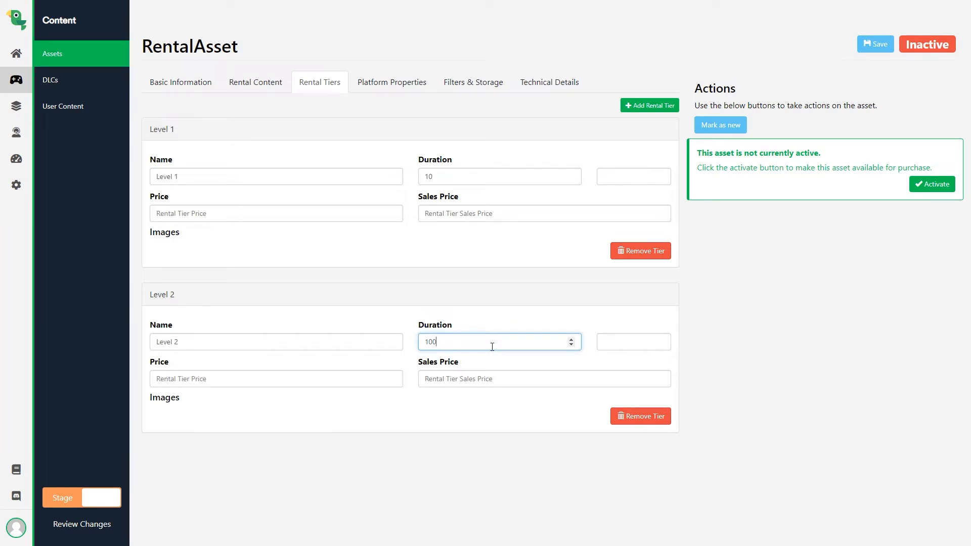
left_click(632, 341)
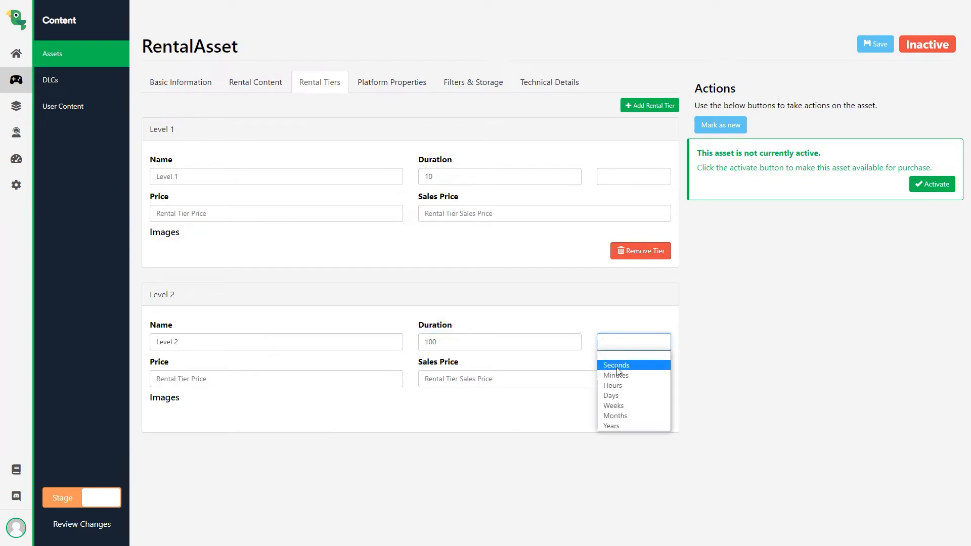
left_click(616, 365)
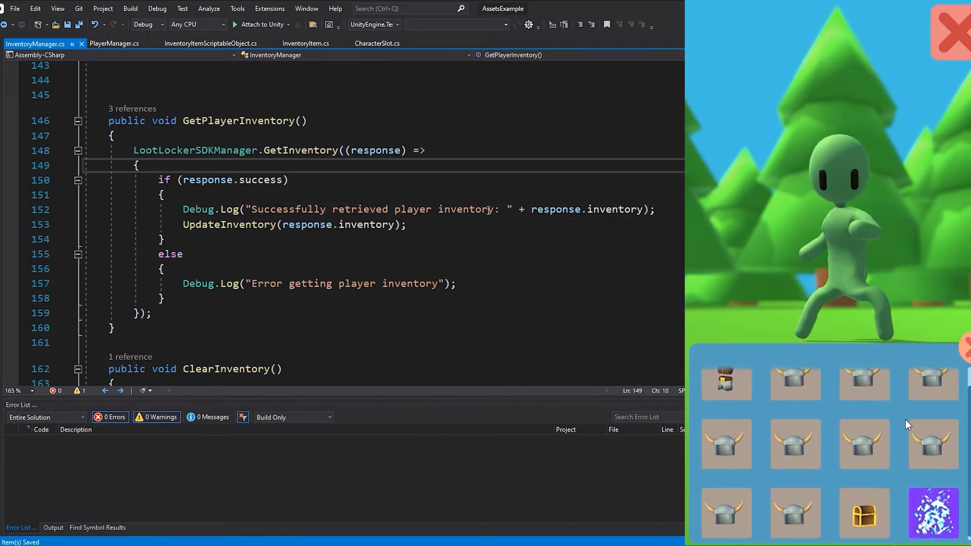
Show InventoryManager.cs in Visual Studio with its rental handling that skips expired rentals before adding items.
double_click(338, 225)
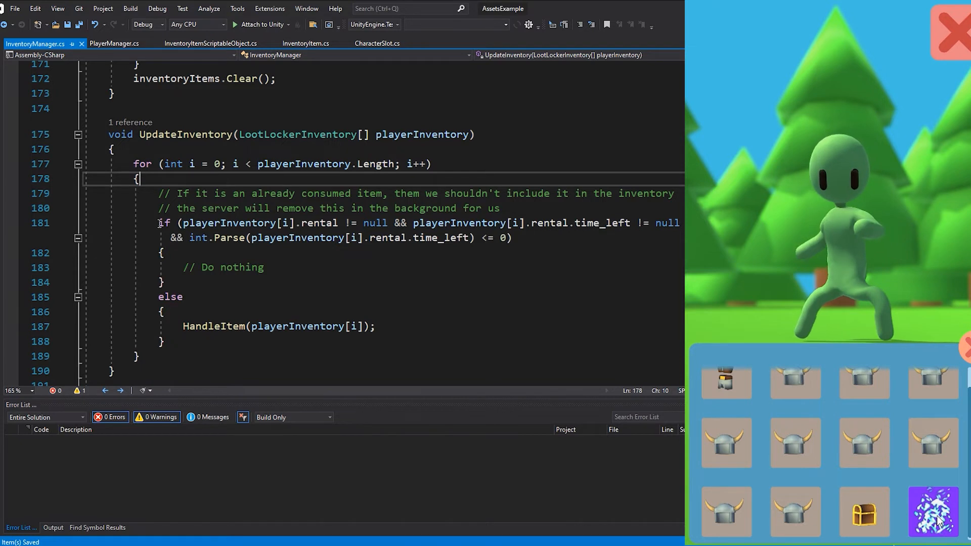
left_click_drag(160, 222, 166, 252)
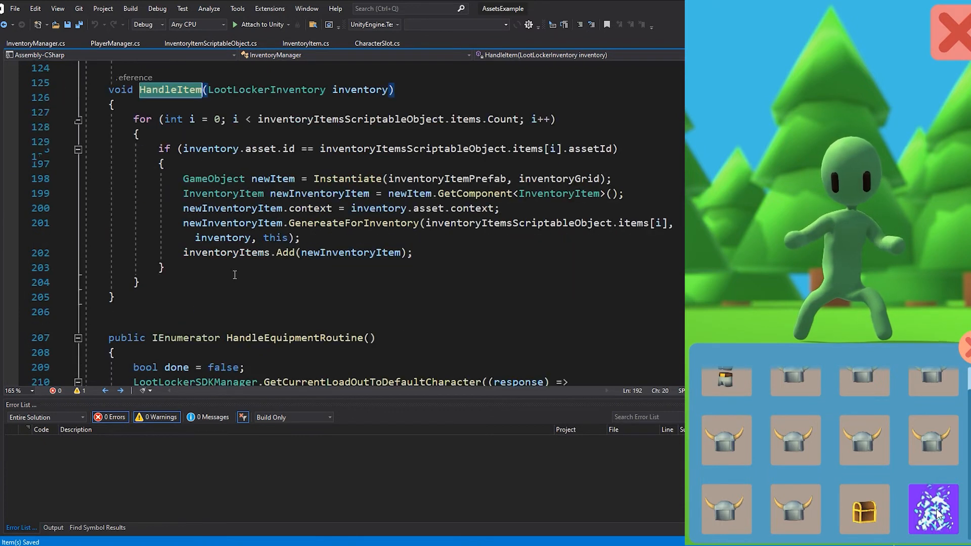
left_click(305, 43)
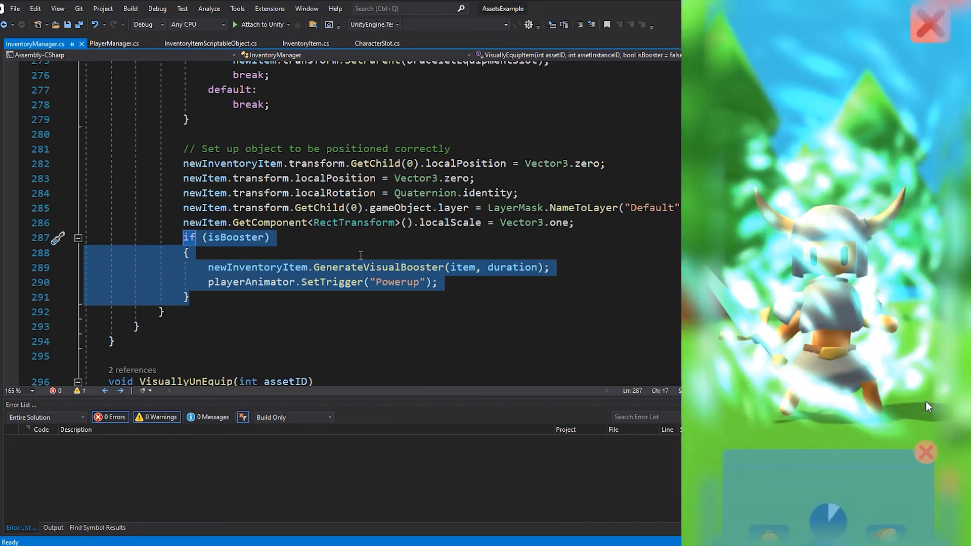
left_click(188, 253)
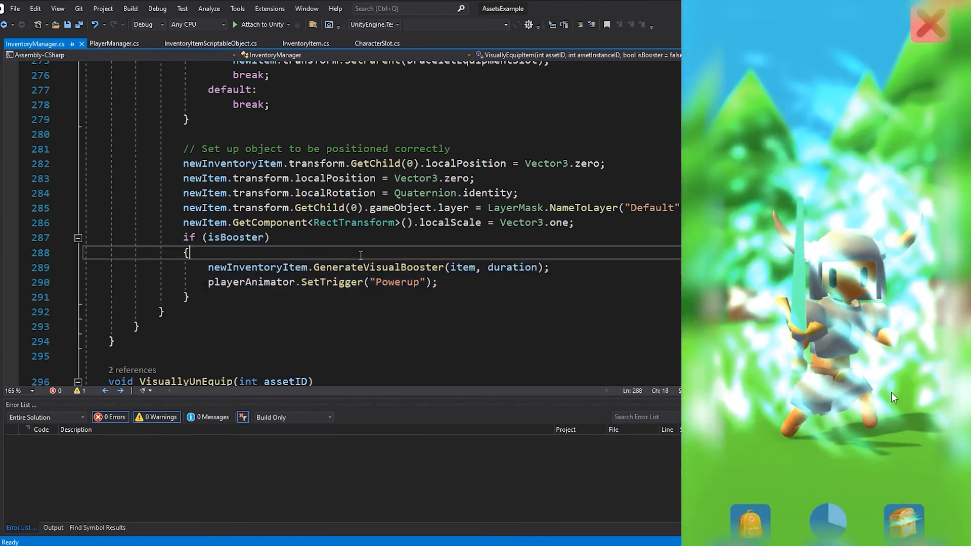